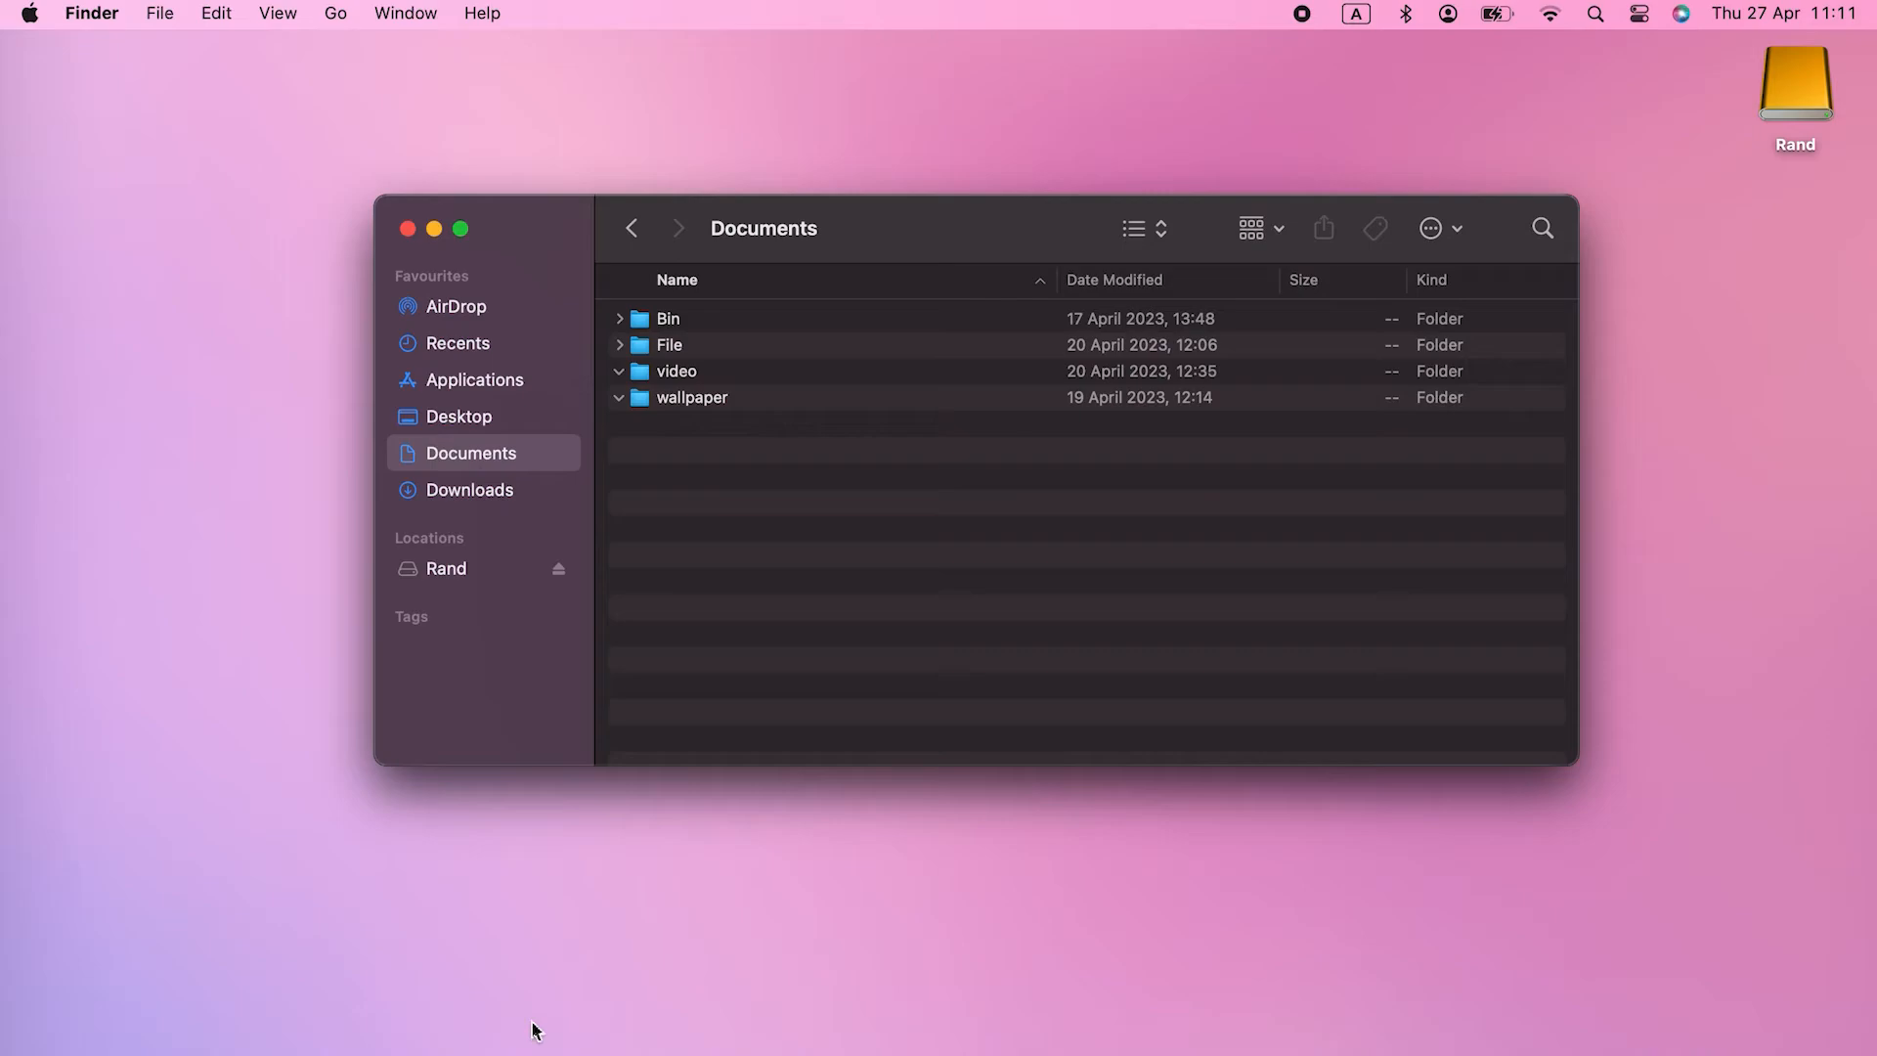
# - Eject the Rand drive from the Finder sidebar, leaving the desktop empty
pyautogui.click(409, 229)
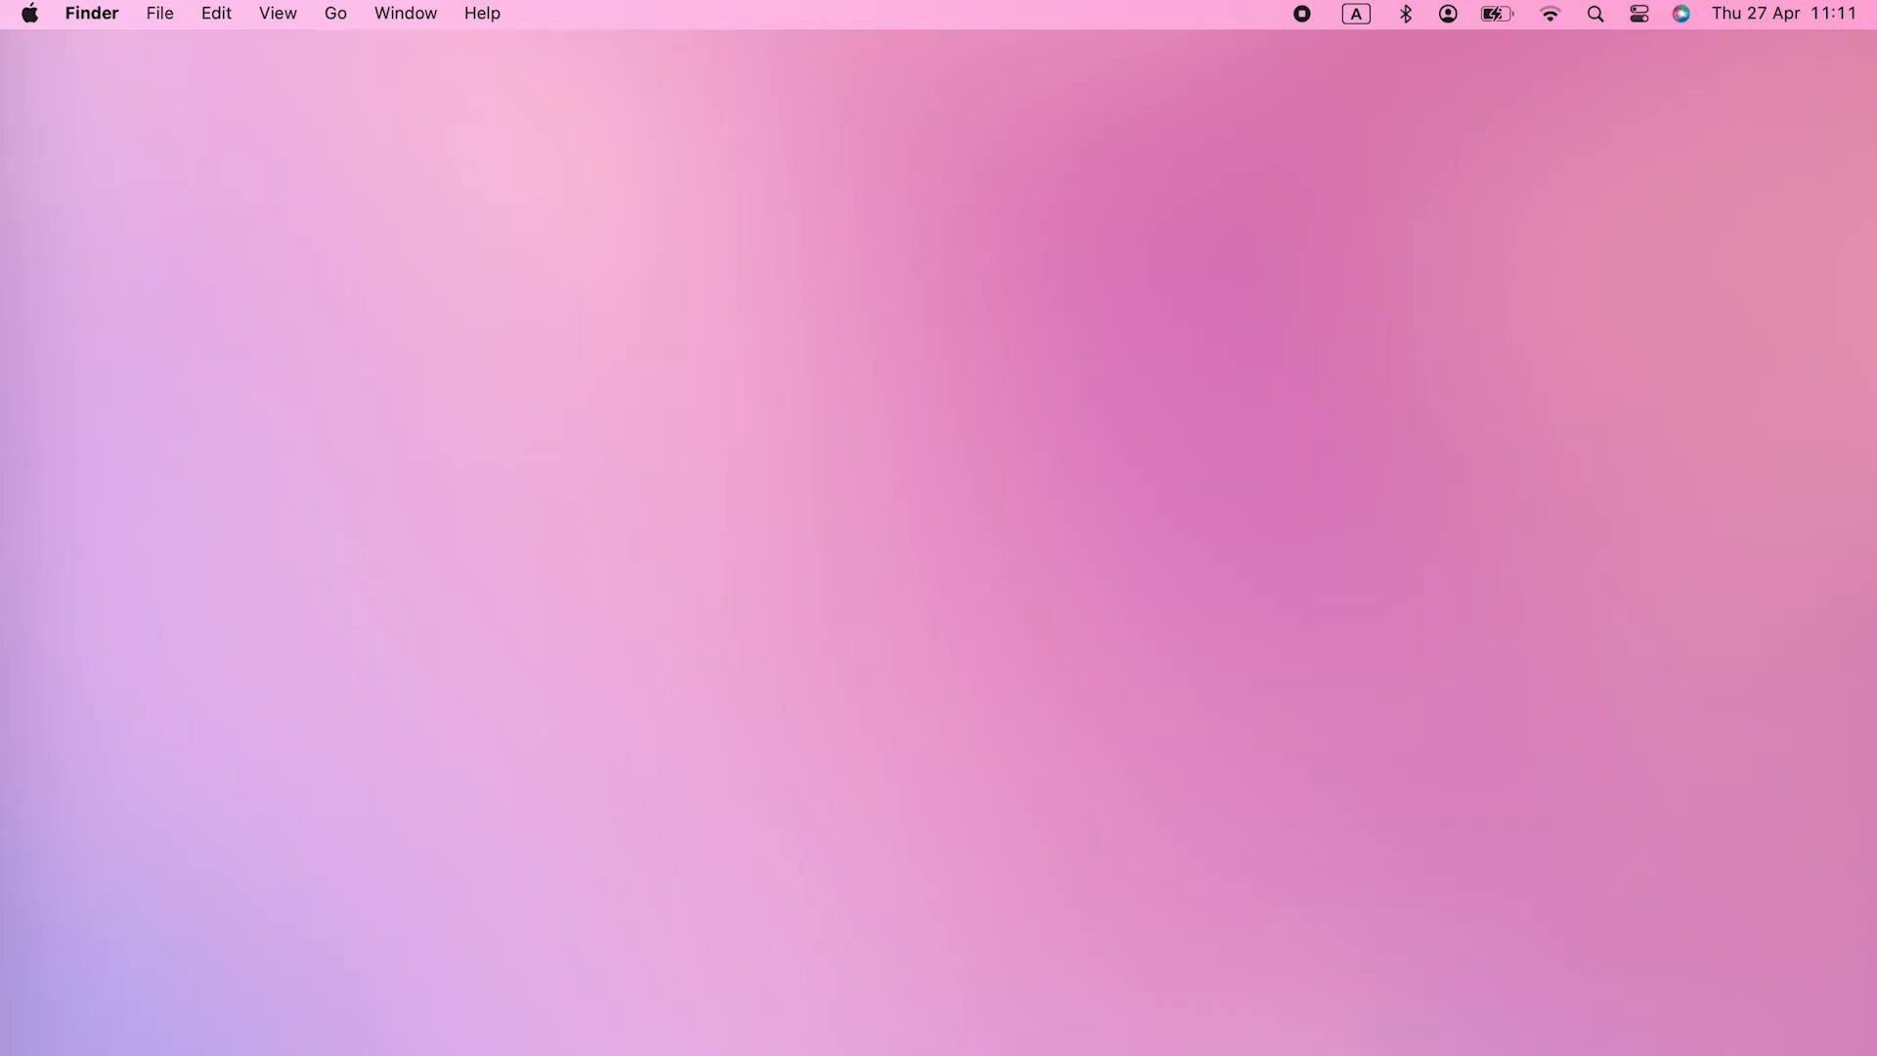